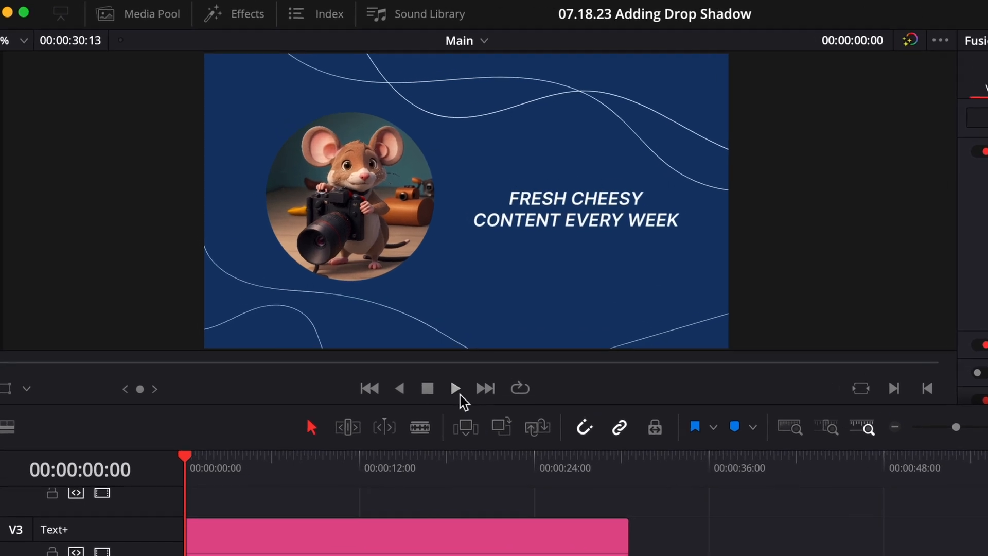
Preview the end card and select the Mr. Mouse Headshot clip on the timeline
click(455, 388)
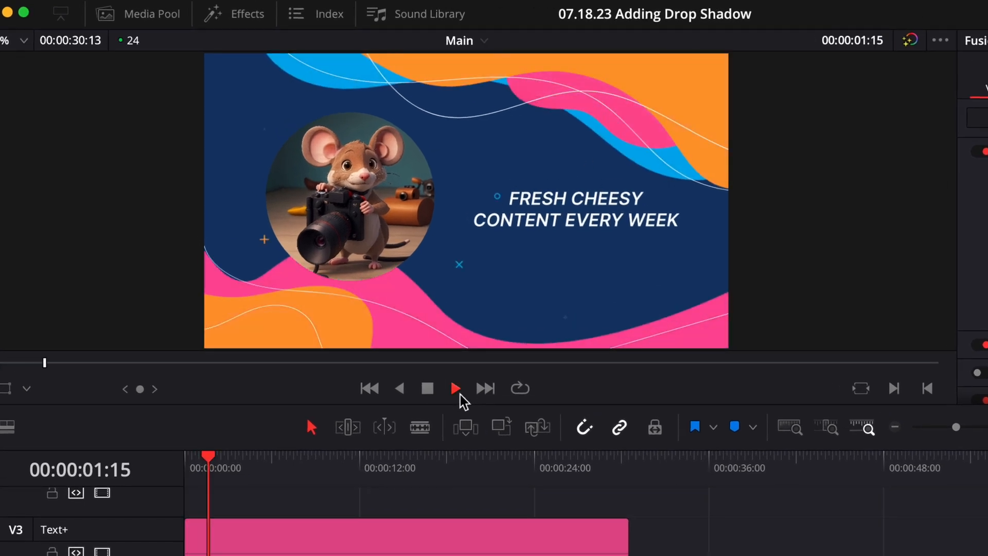
click(924, 11)
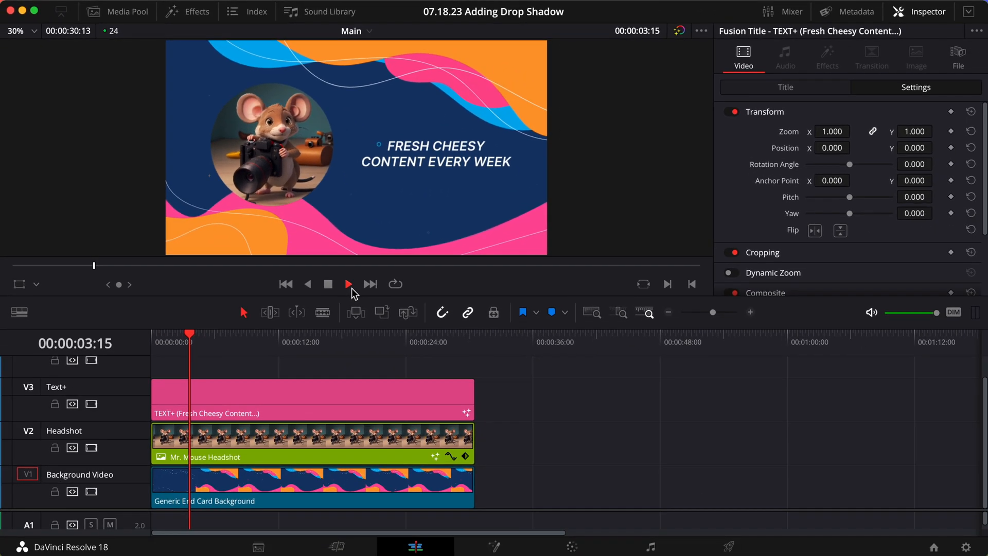
click(348, 284)
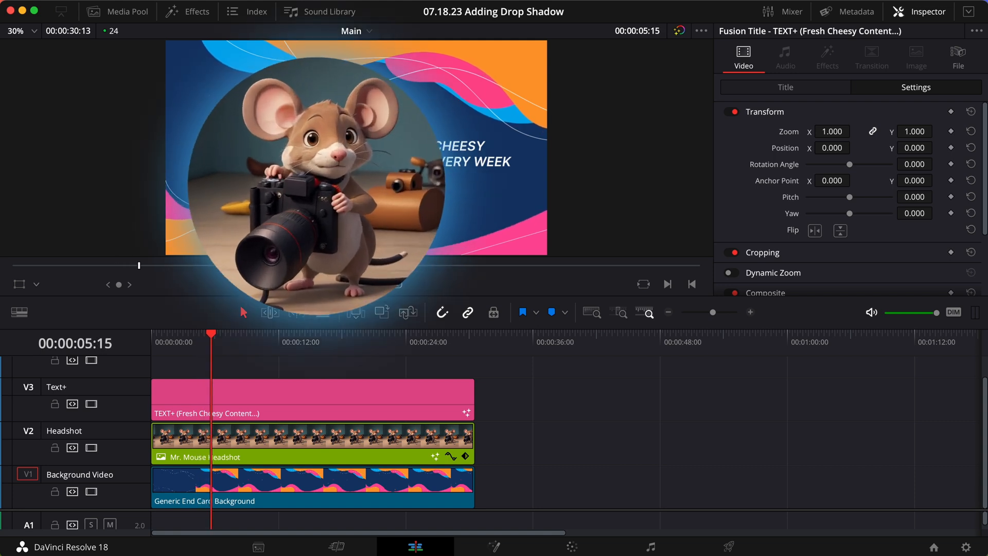
click(347, 284)
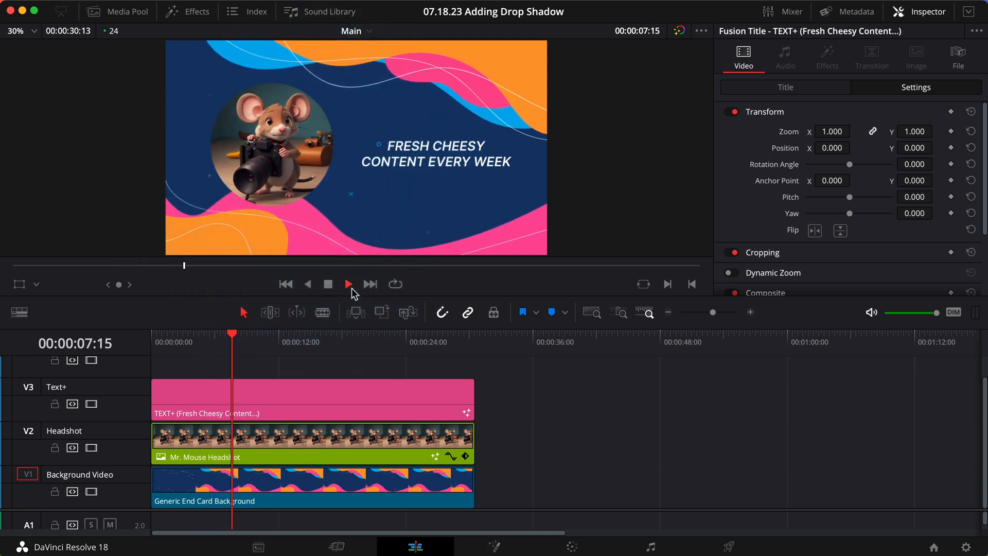
Search the effects library for 'drop' and show the Open FX results
click(187, 10)
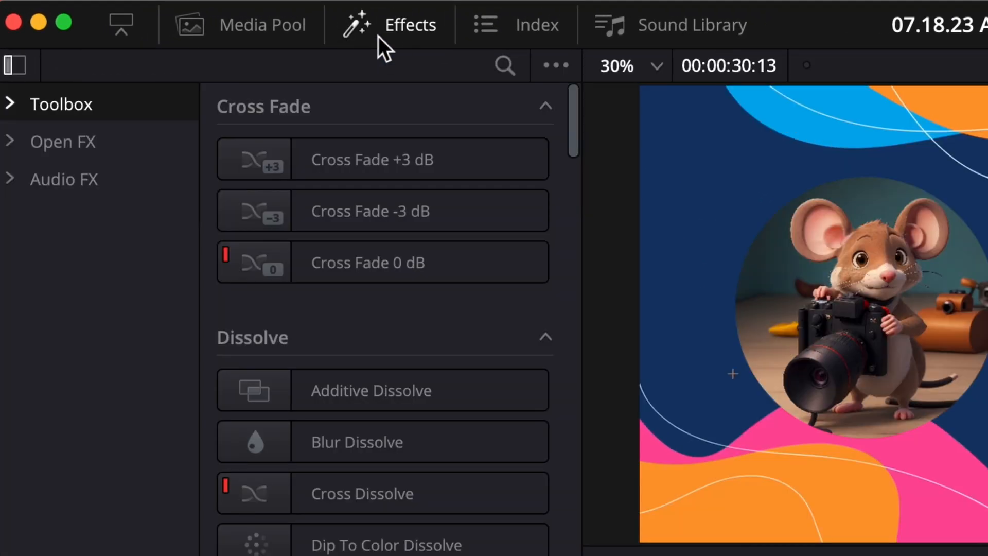
click(505, 64)
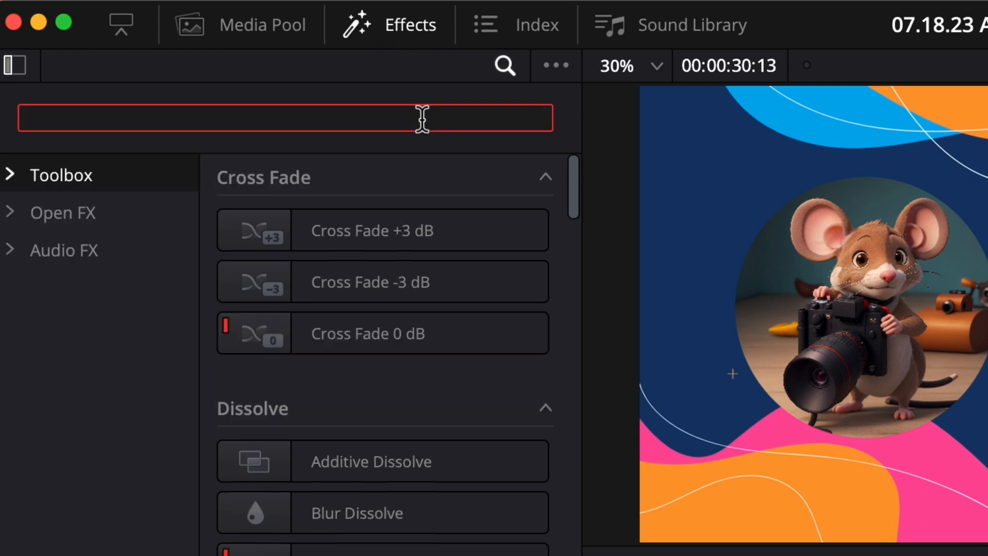
text(drop)
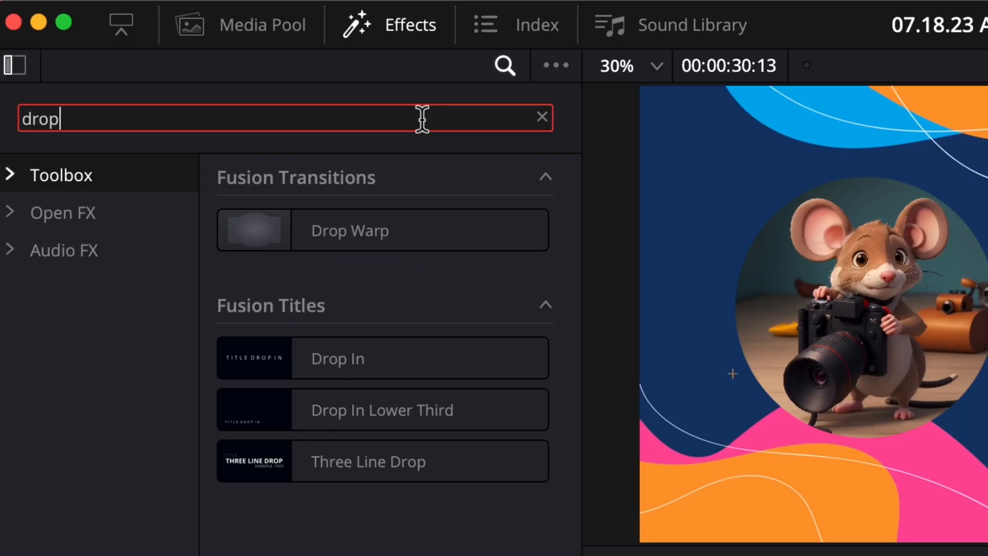
mouse_move(94, 214)
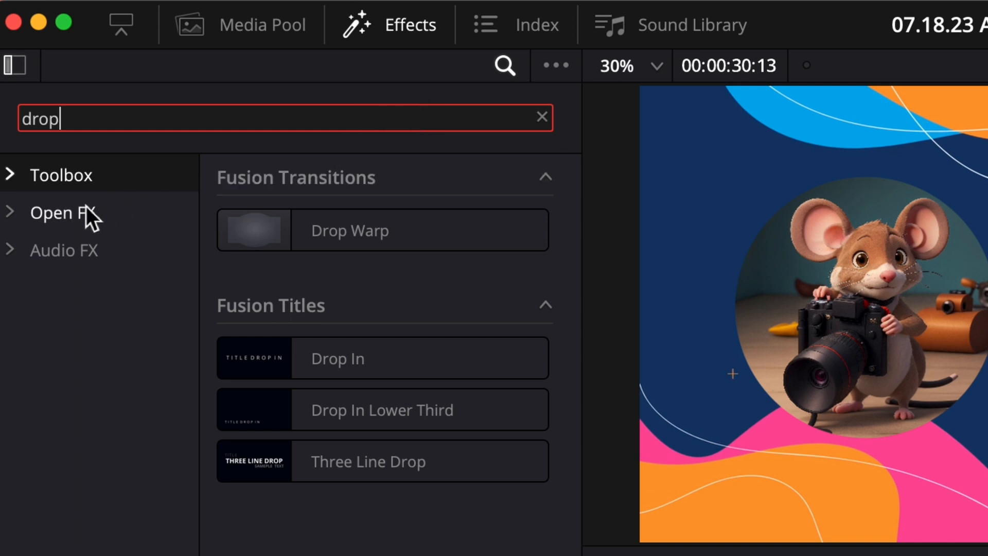
click(60, 212)
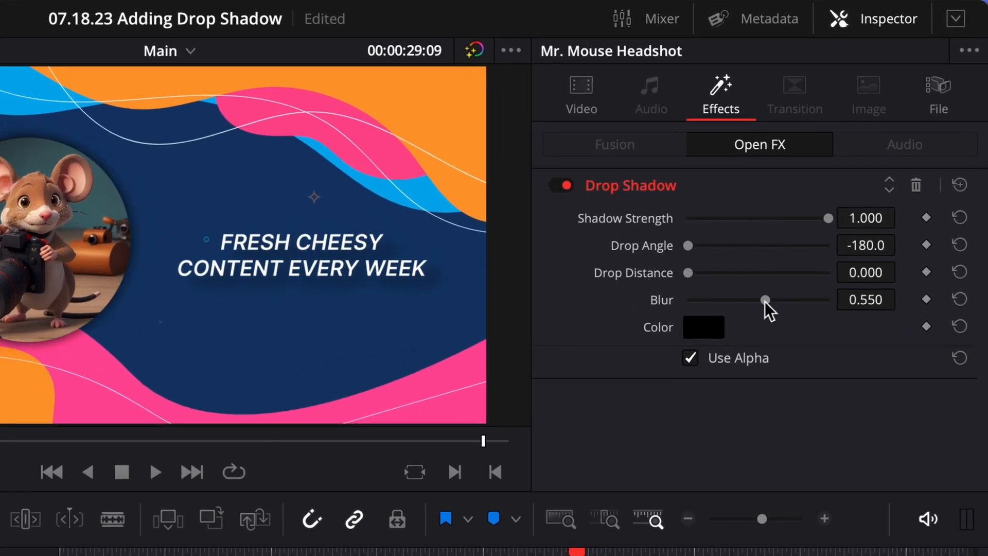
Set the headshot's Drop Shadow colour to black
click(704, 326)
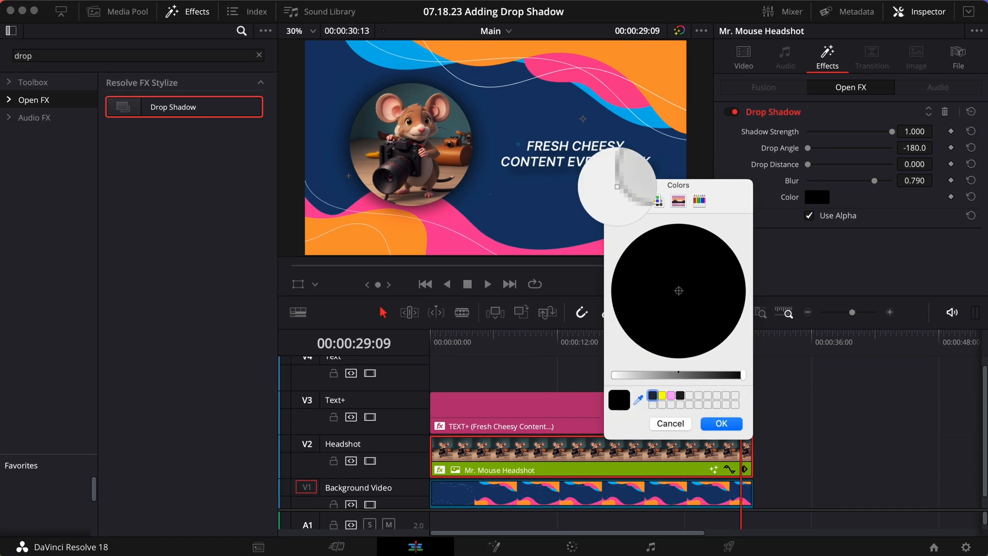
click(721, 423)
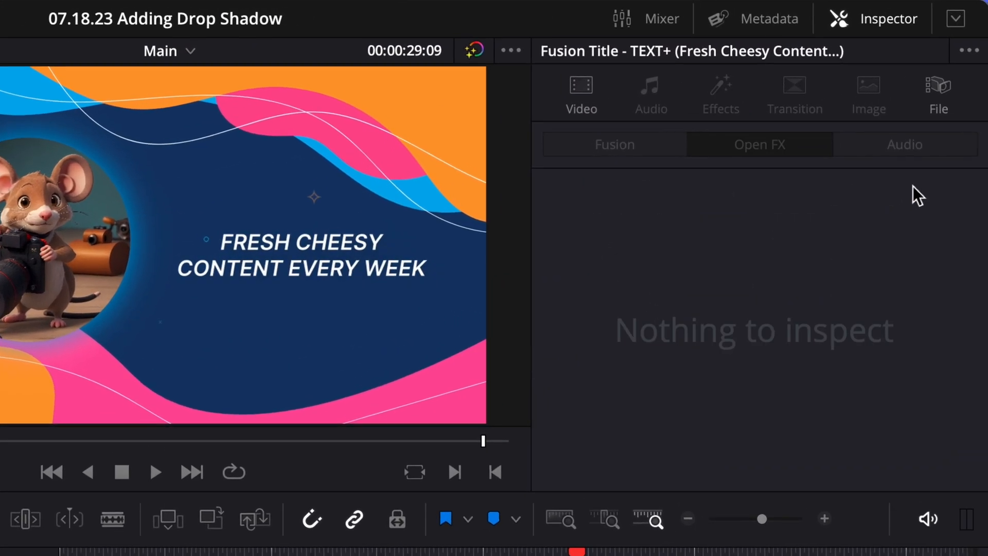
Select shading element 3, Black Shadow, on the FRESH CHEESY Text+ title
click(581, 94)
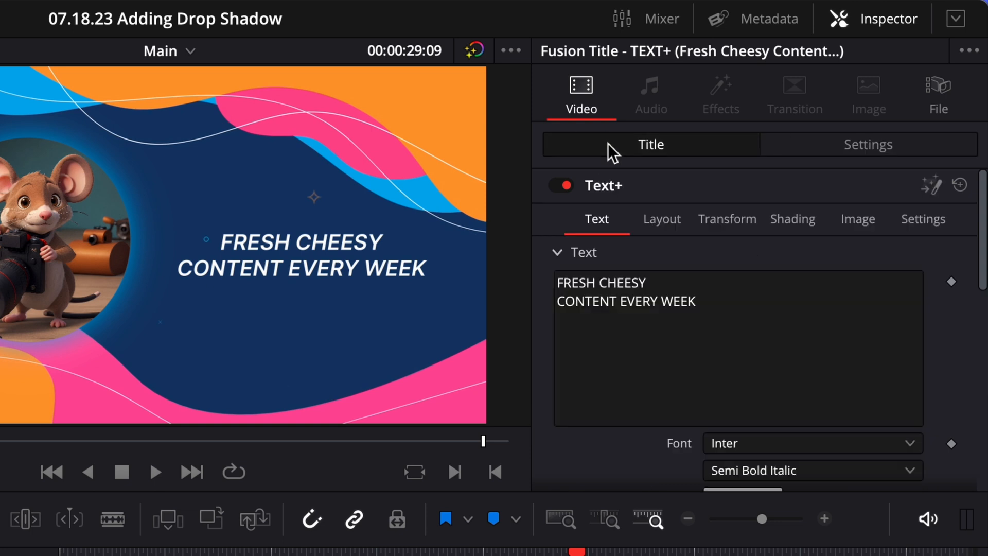
click(793, 218)
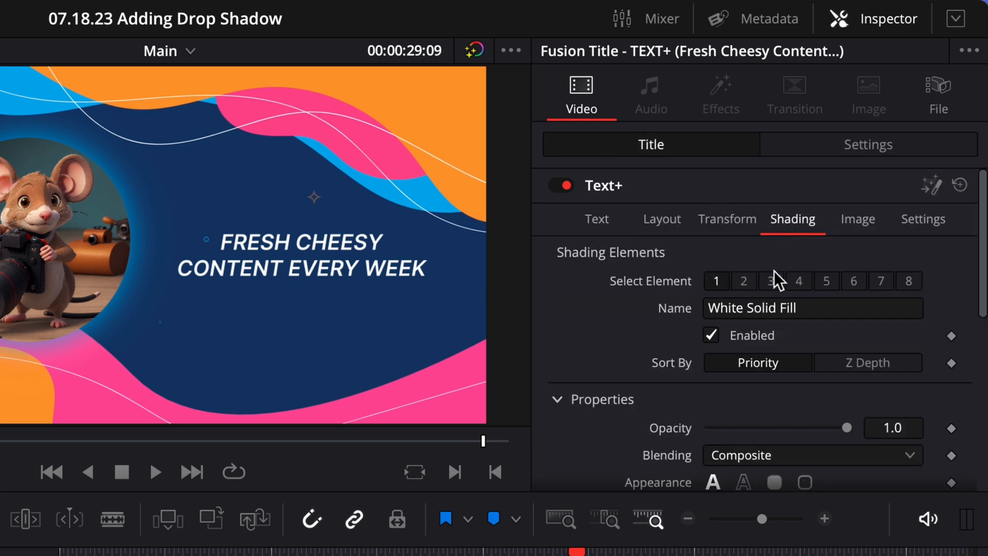
click(771, 280)
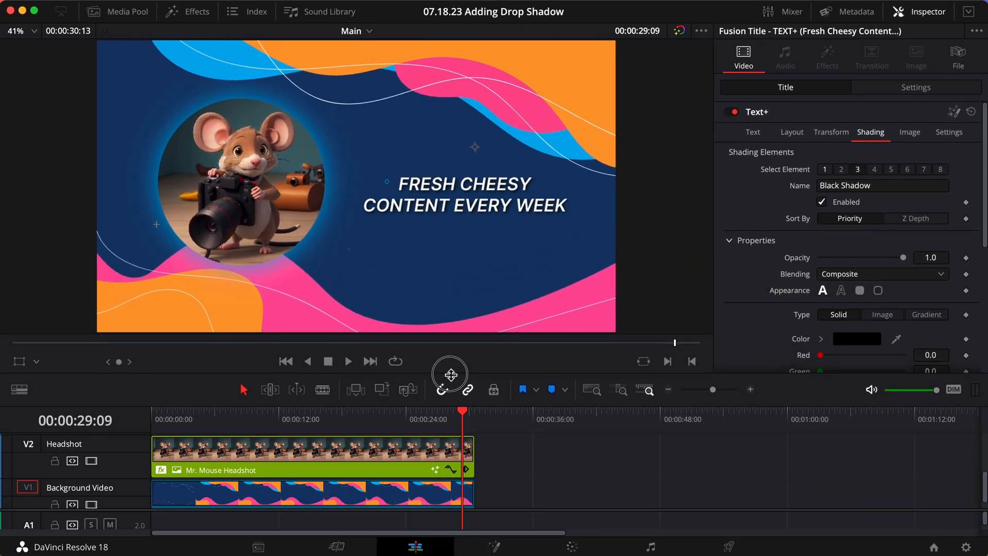
scroll(down, 3)
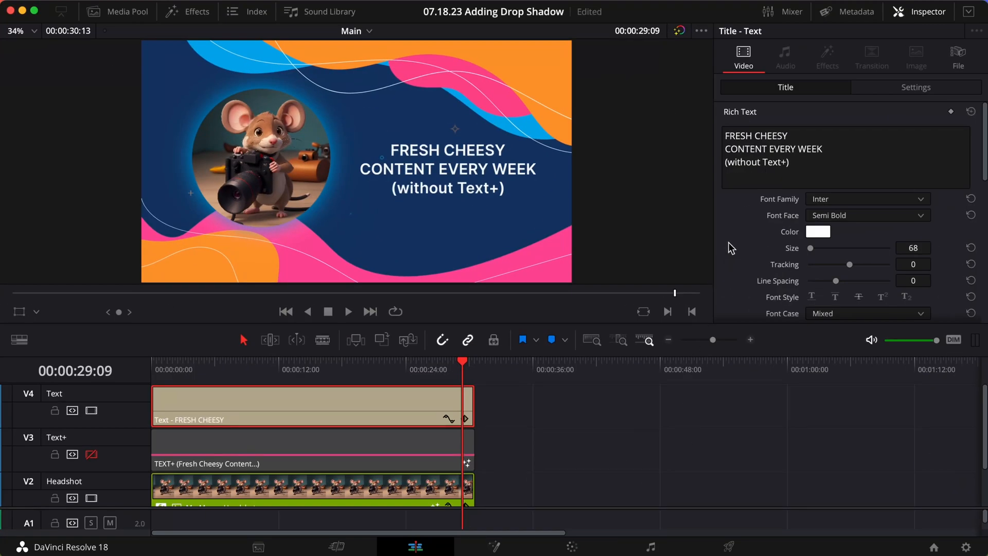
Set the Text title's drop shadow offset to X 9, Y -12, then switch off its built-in shadow
scroll(down, 3)
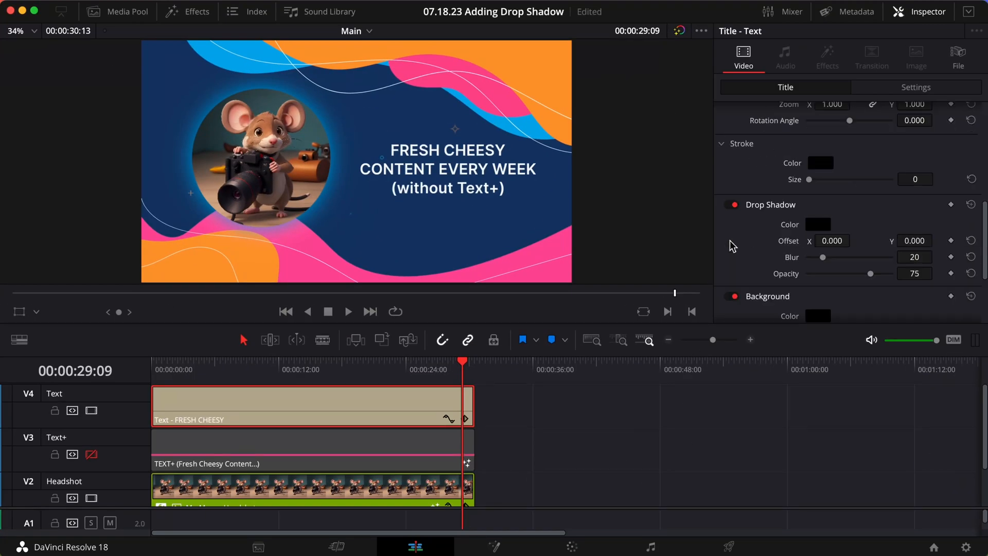
click(732, 205)
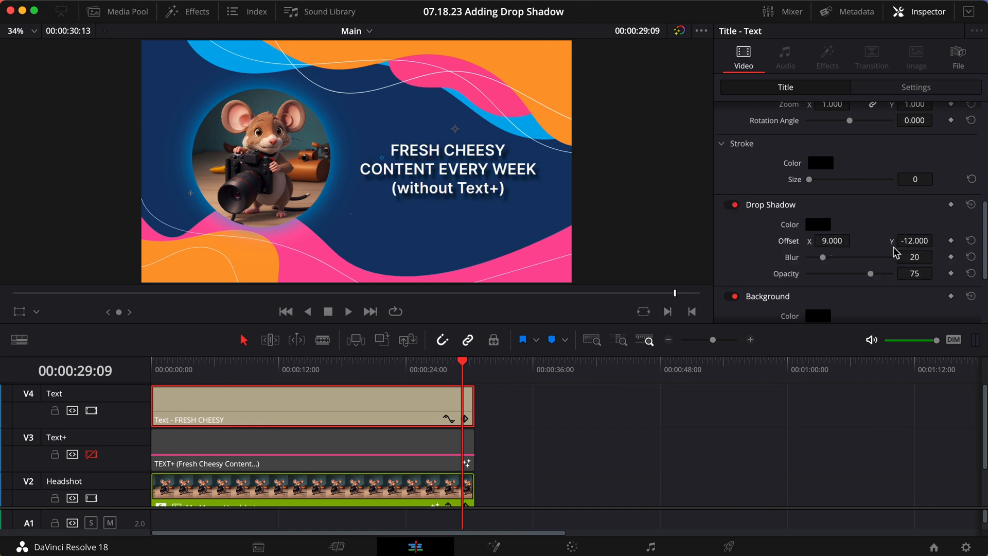
click(729, 204)
text(Text with)
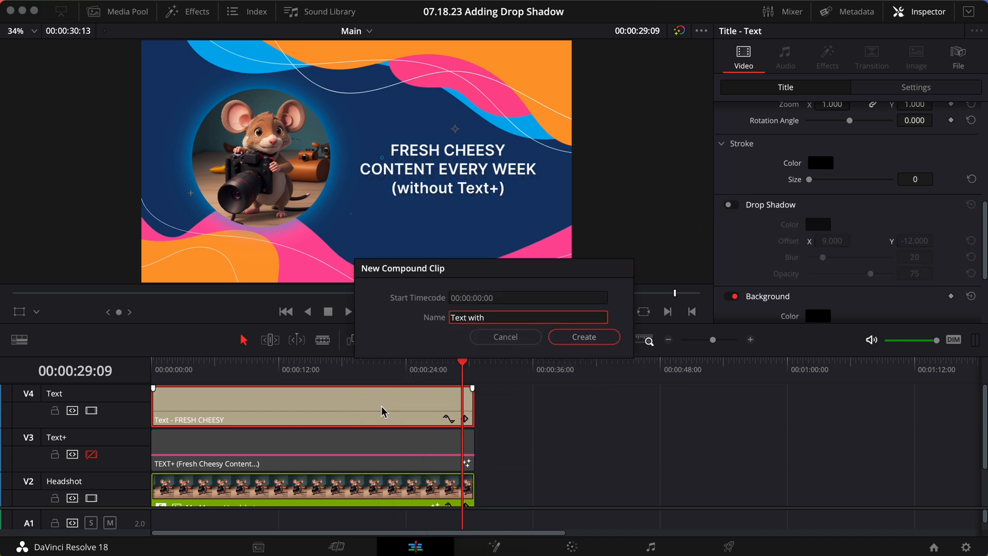
Create the 'Text with Drop Shadow' compound clip and add an Open FX Drop Shadow to it
click(583, 336)
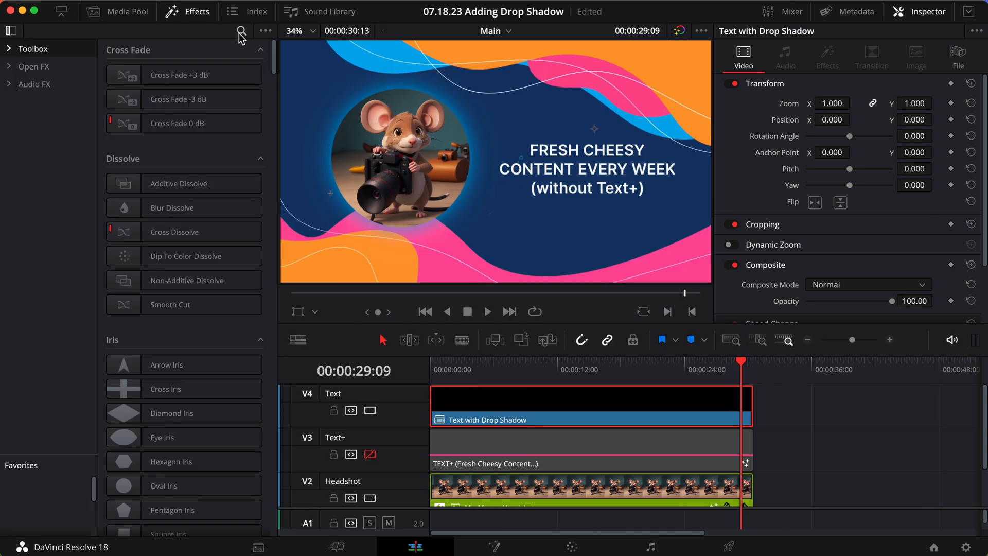
text(drop)
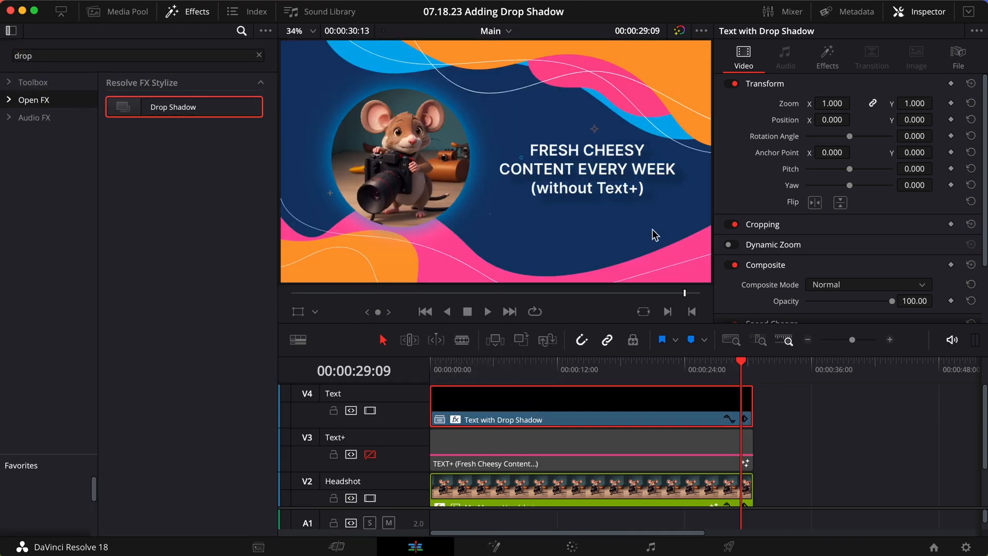
click(827, 57)
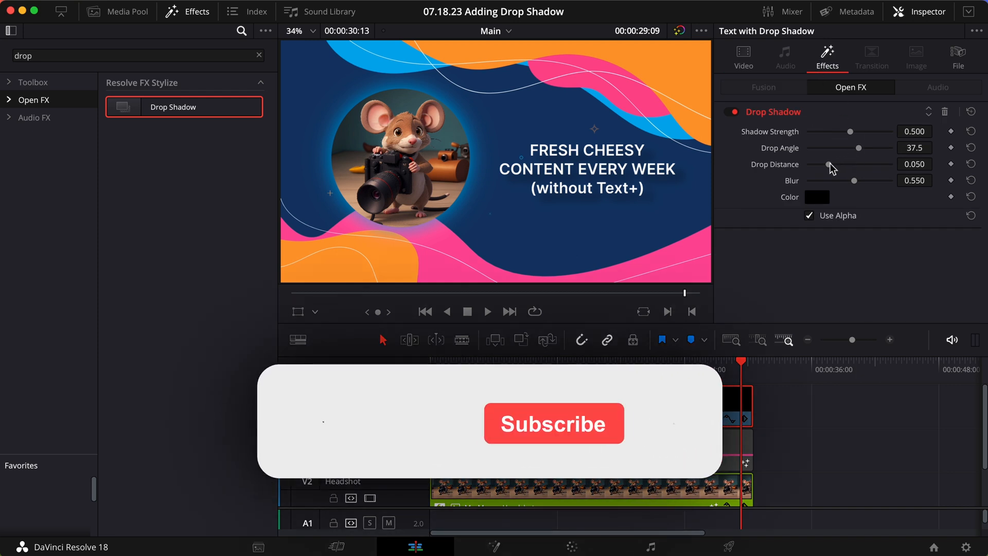